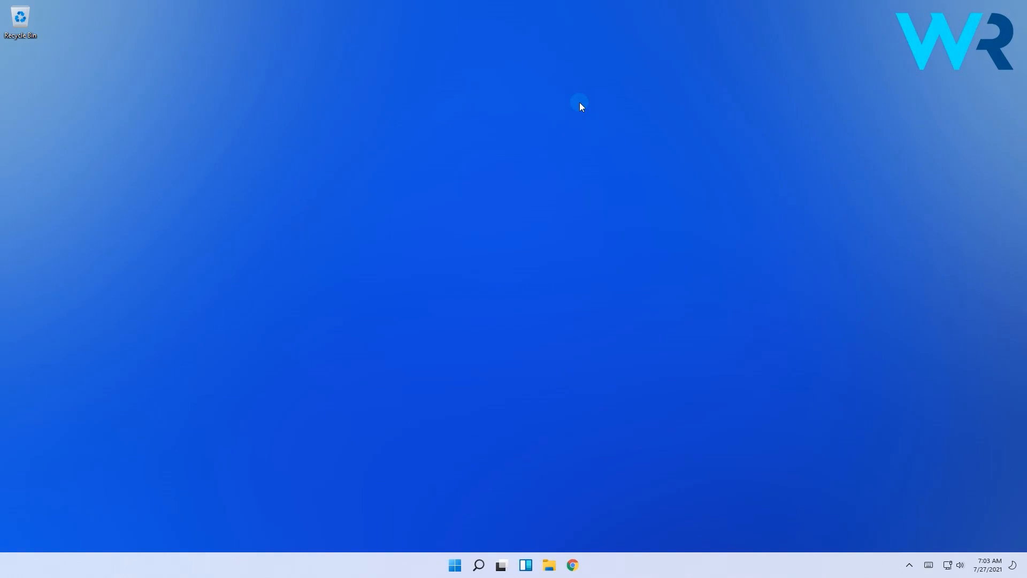
Launch Registry Editor by searching 'regedit' from the Start menu
click(454, 565)
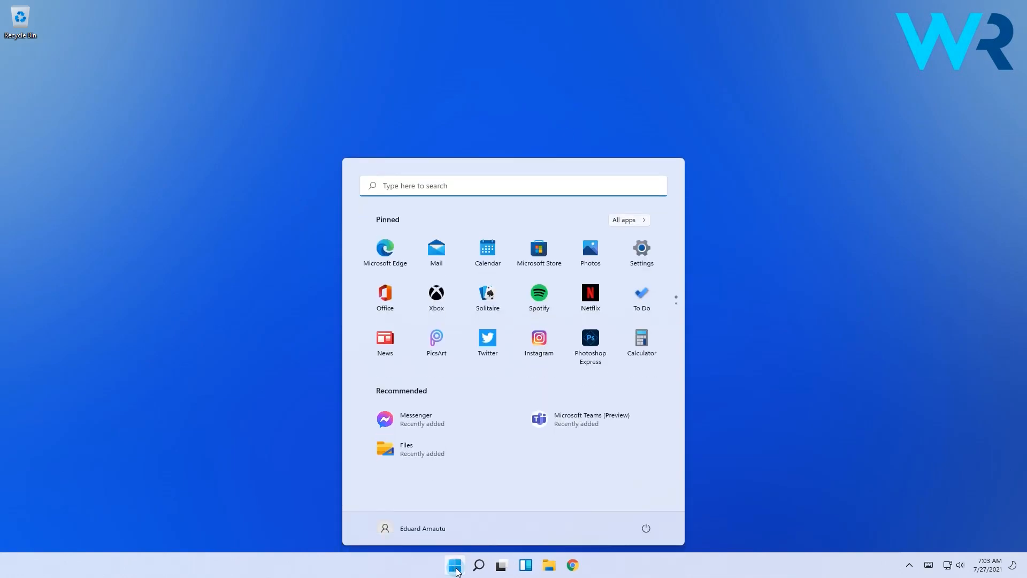
text(regedit)
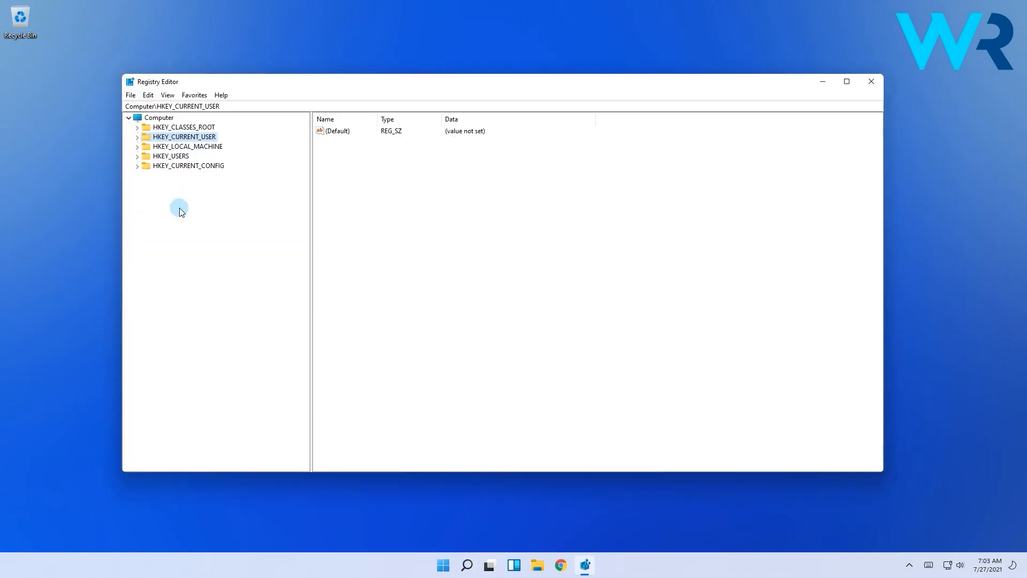
Navigate to HKEY_CURRENT_USER\Software\Microsoft\Windows\CurrentVersion\Explorer\Advanced and list its values
click(138, 136)
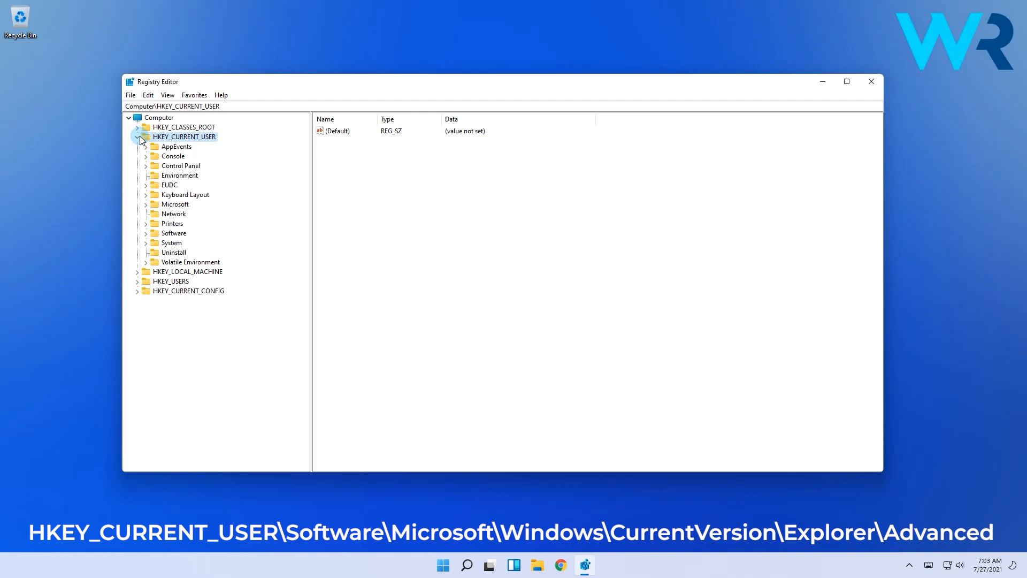
click(146, 232)
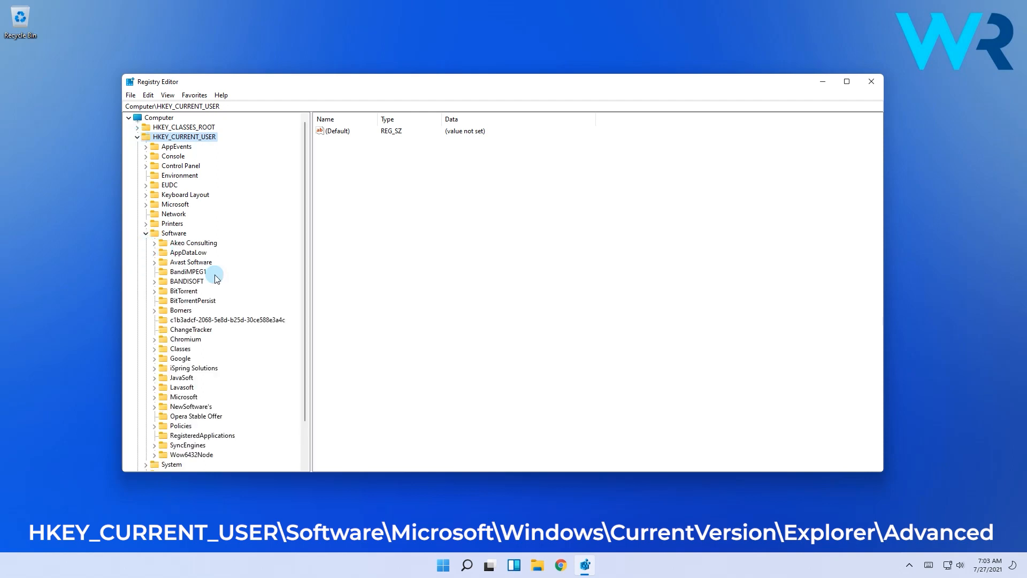
scroll(down, 3)
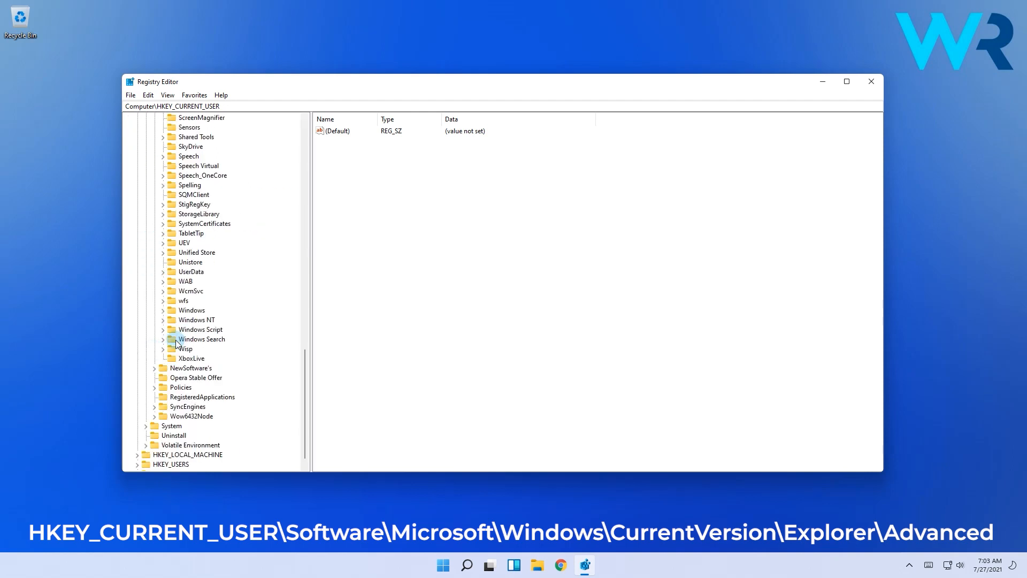
click(163, 310)
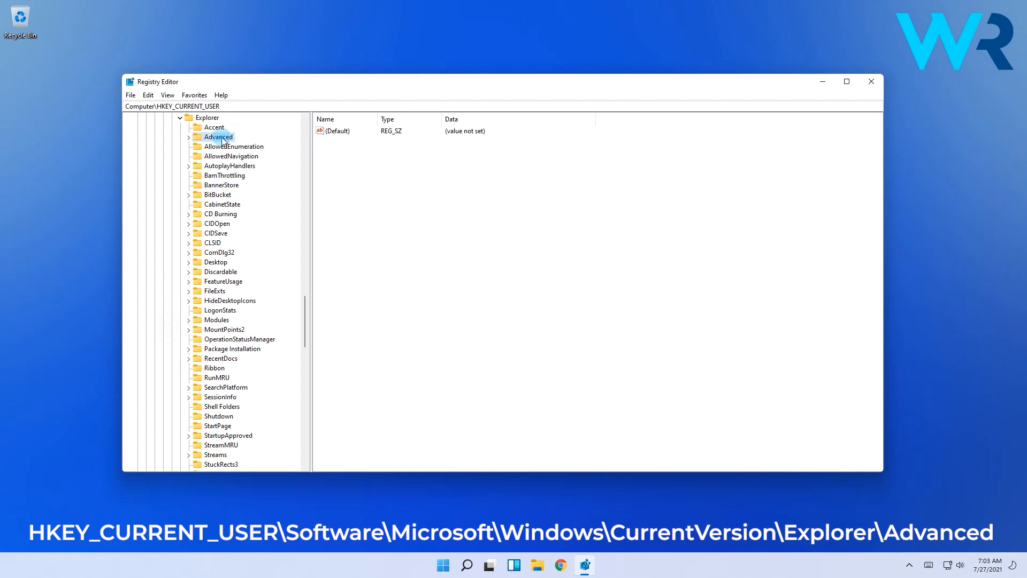
click(218, 136)
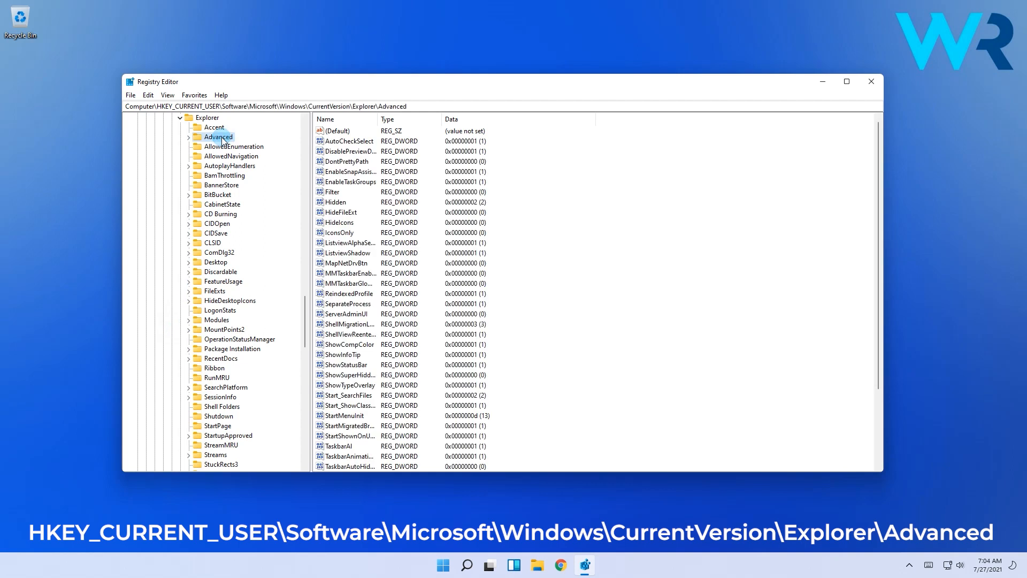
Create a new DWORD value named TaskbarSi under Advanced with data 0
right_click(217, 136)
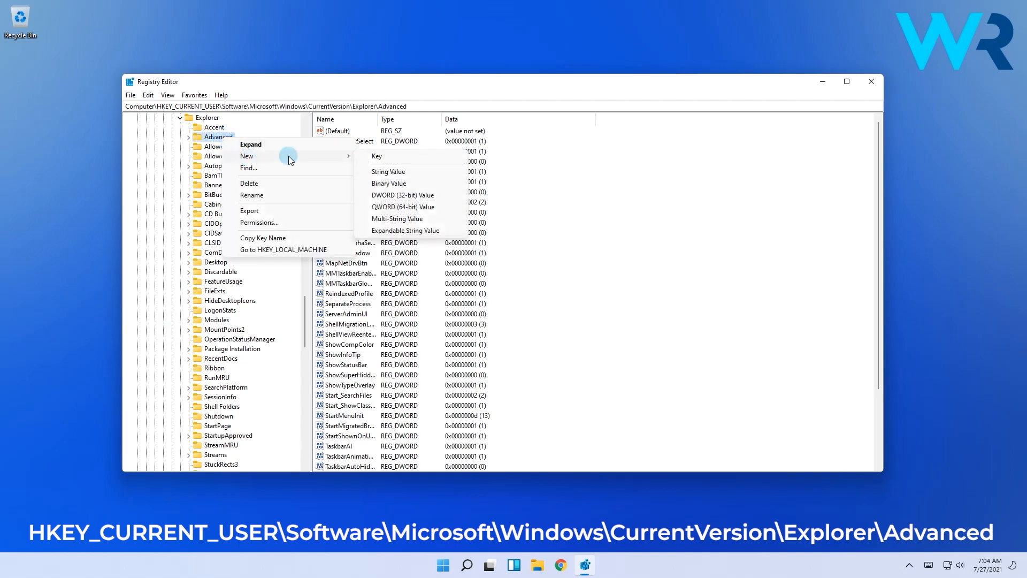
click(402, 194)
text(TaskbarSi)
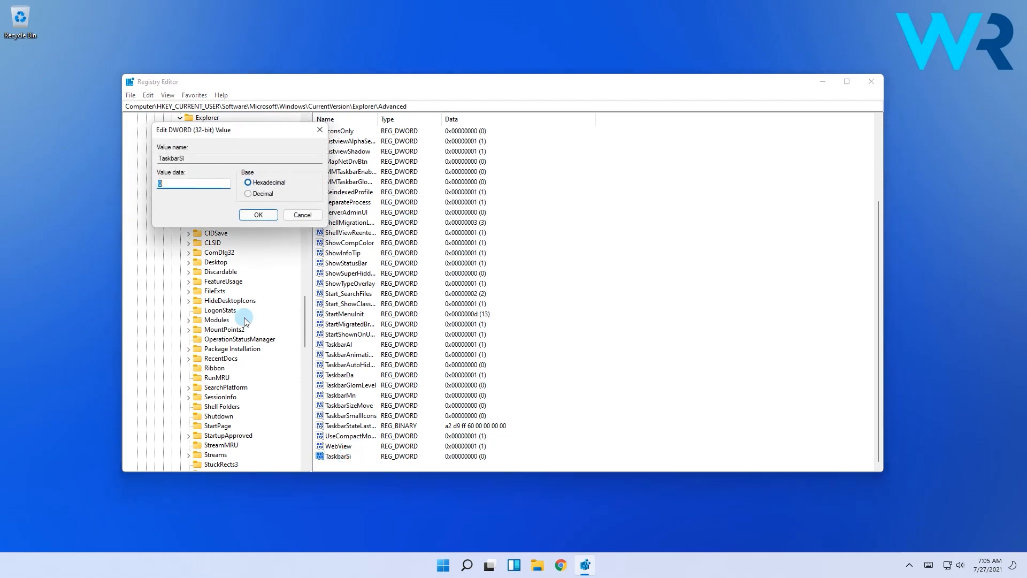
mouse_move(179, 206)
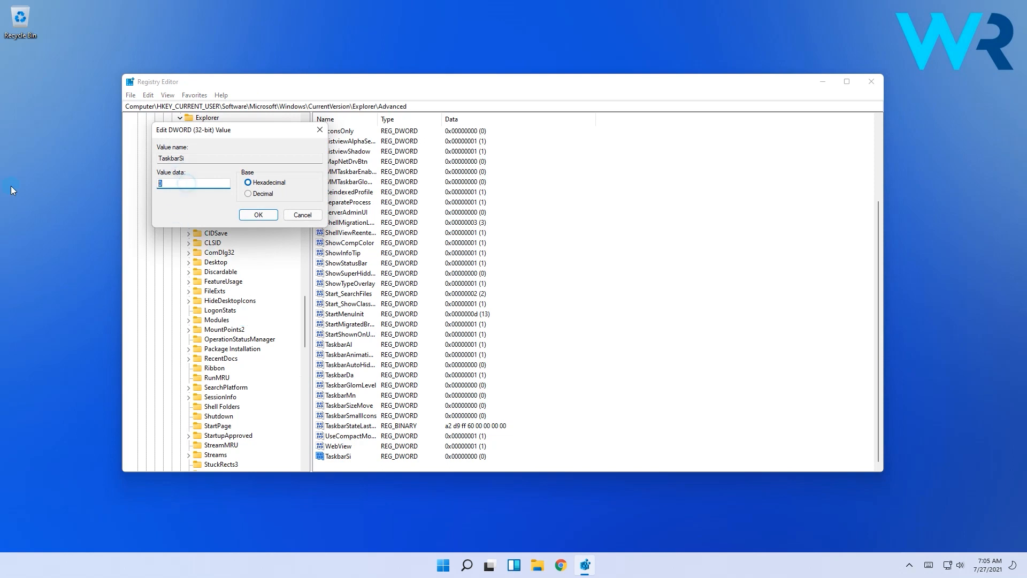
click(442, 564)
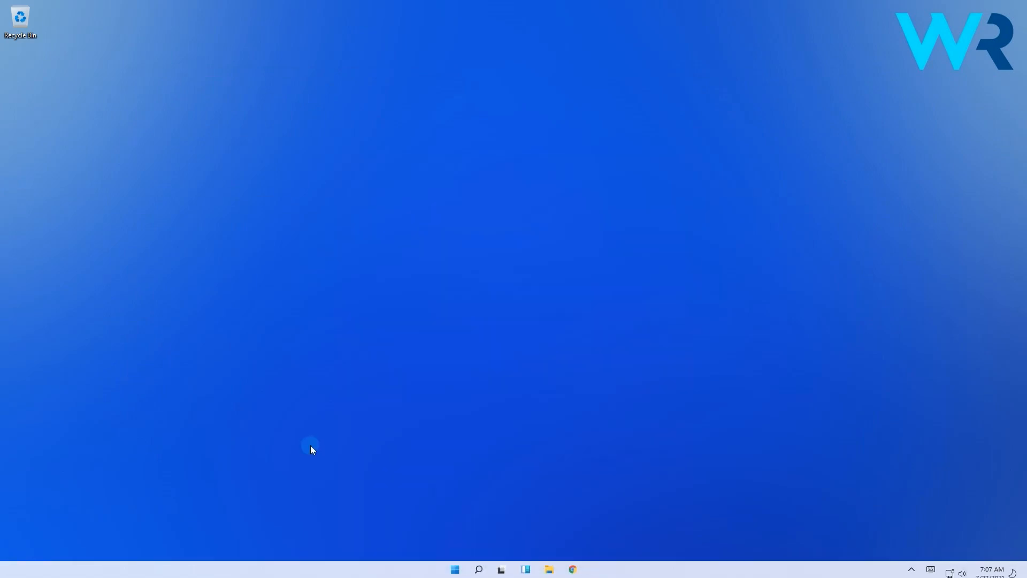
mouse_move(727, 530)
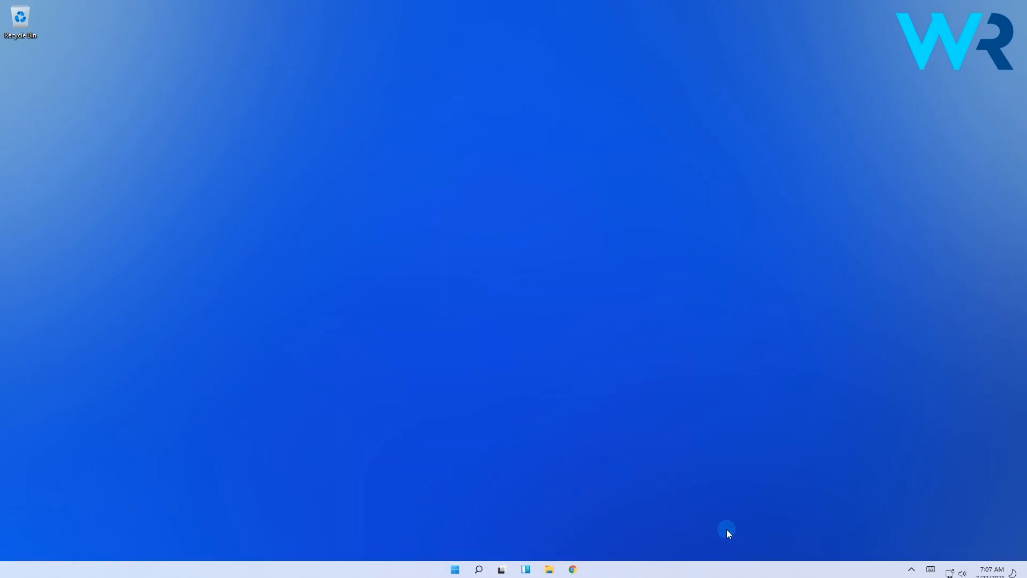
mouse_move(783, 541)
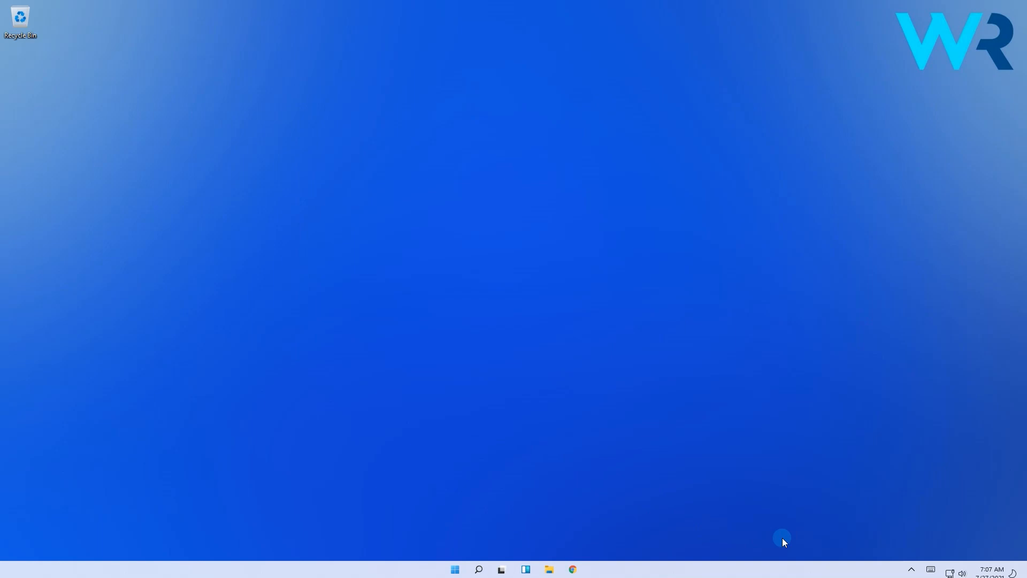
mouse_move(717, 552)
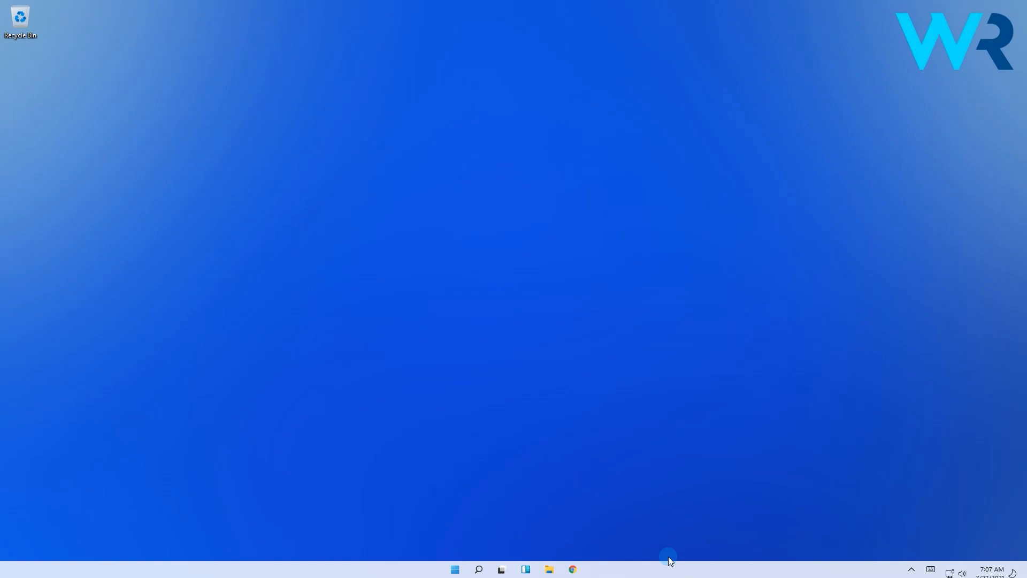
mouse_move(605, 559)
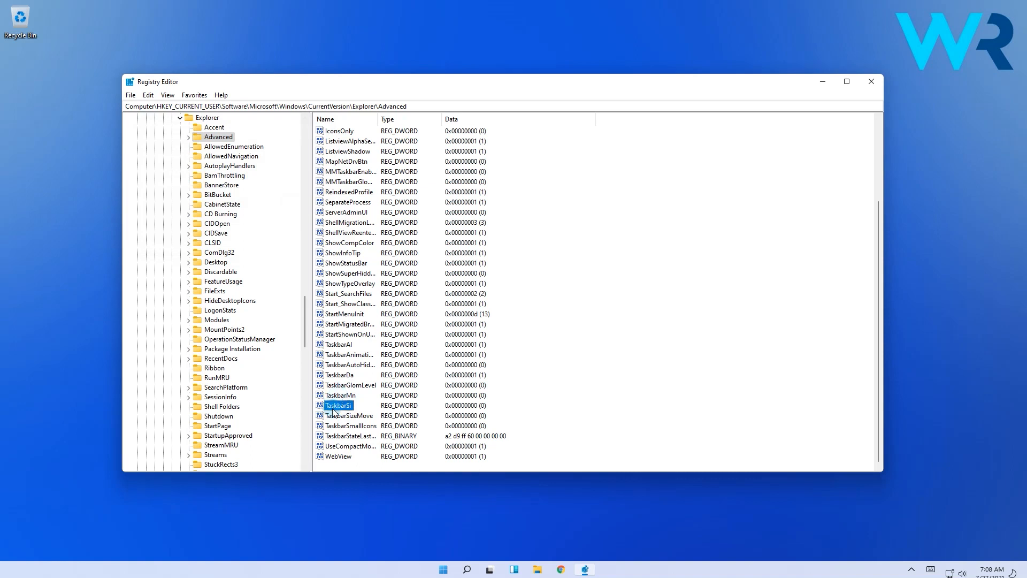
Modify TaskbarSi to 1 and close Registry Editor
right_click(338, 404)
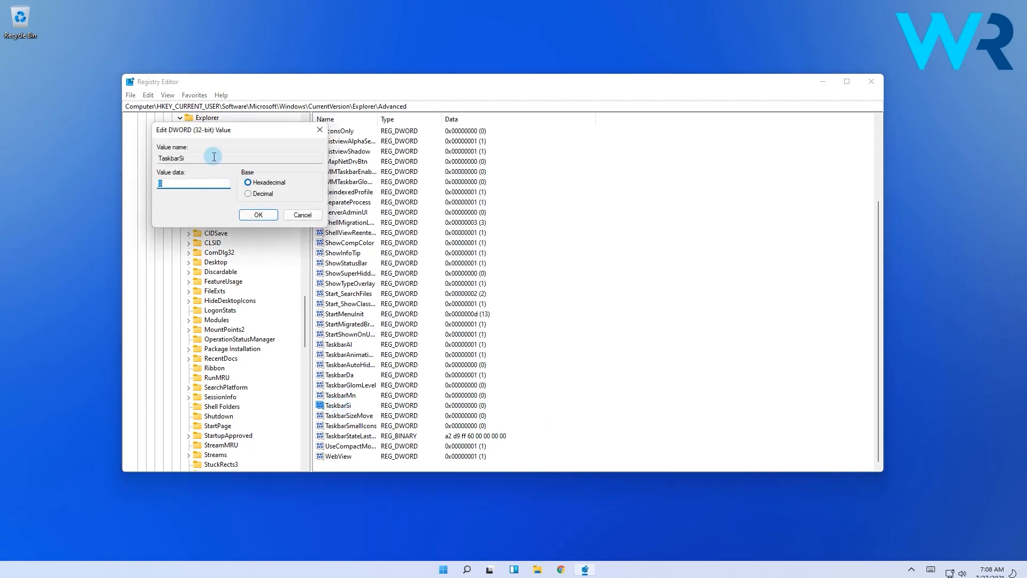
text(1)
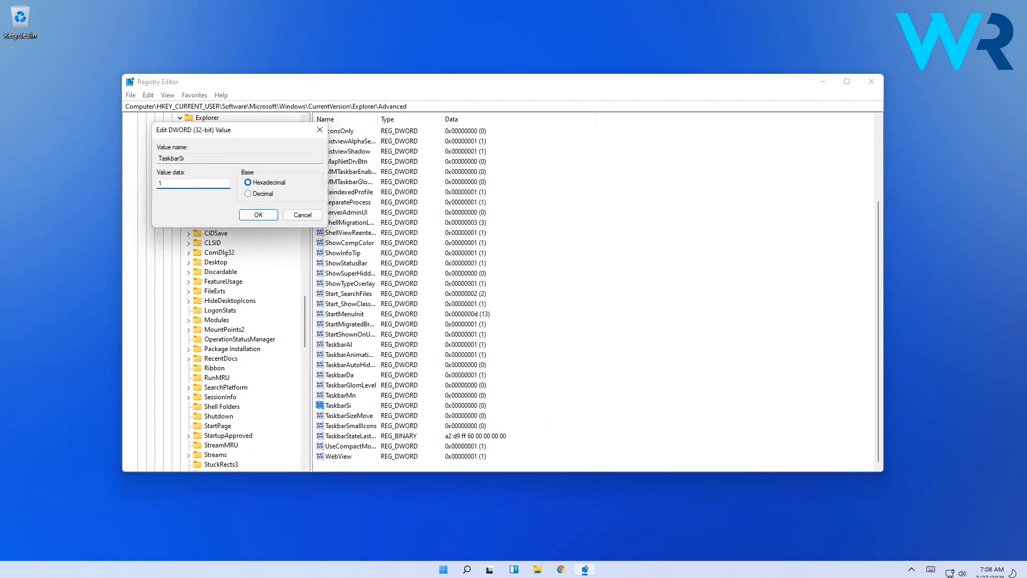
click(257, 214)
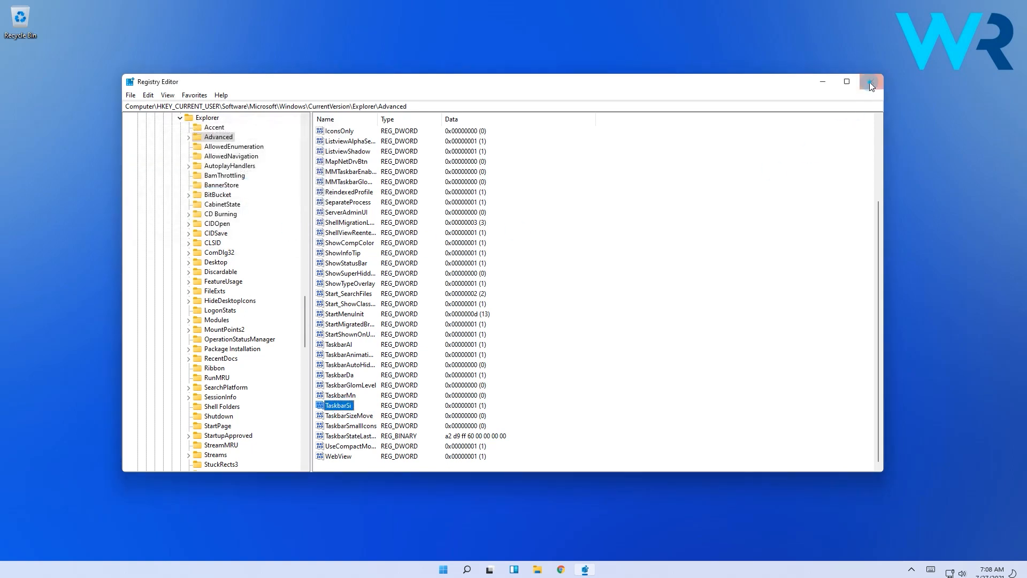
click(871, 82)
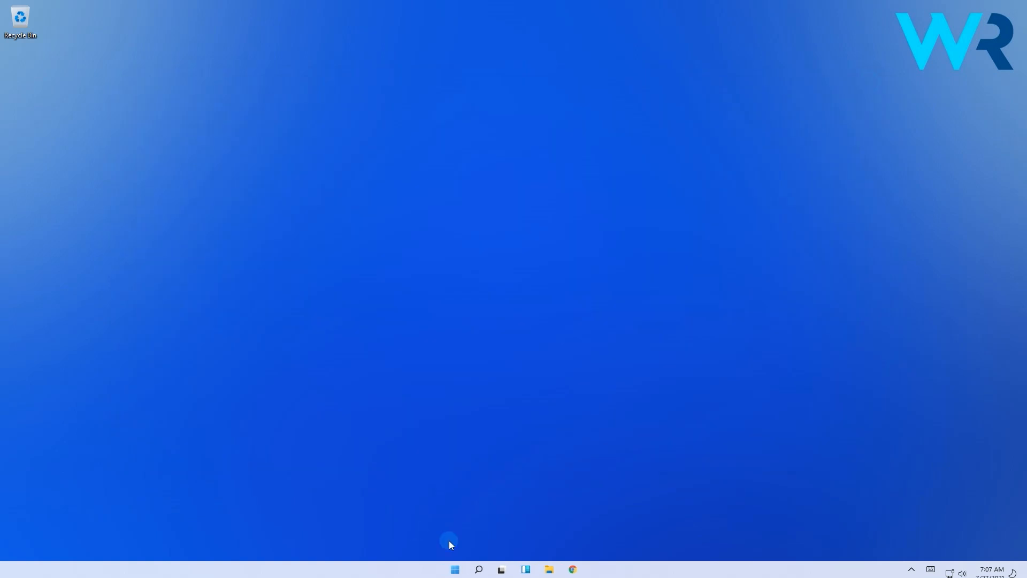